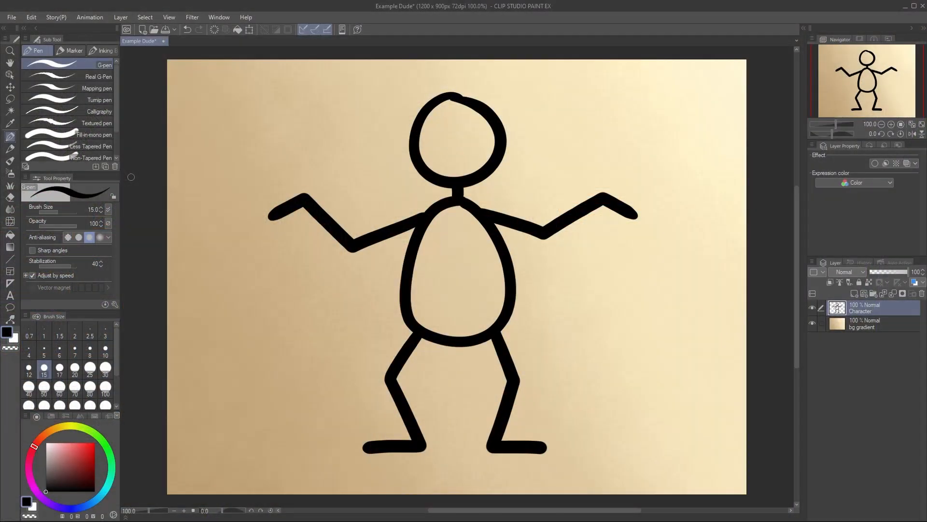
# - Start Puppet warp from Edit > Transform so a triangle mesh covers the Character layer figure
pyautogui.click(31, 17)
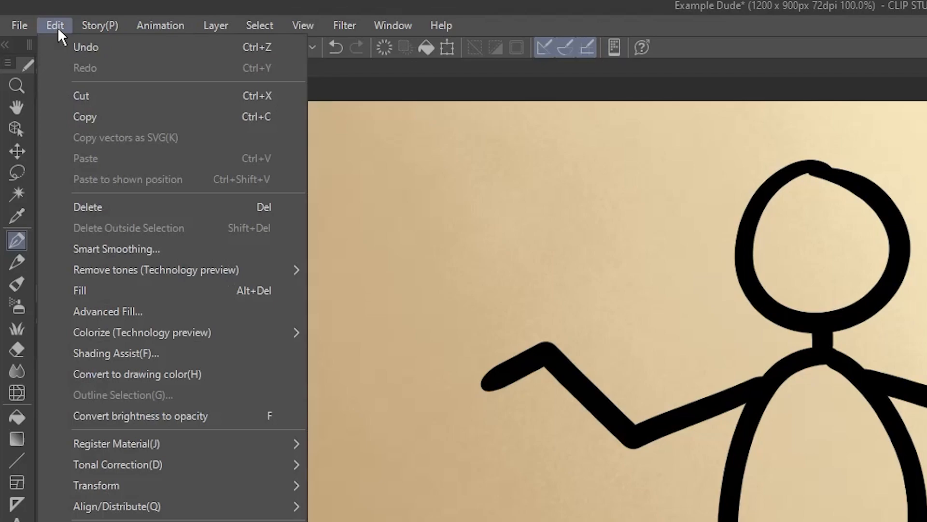
pyautogui.moveTo(95, 152)
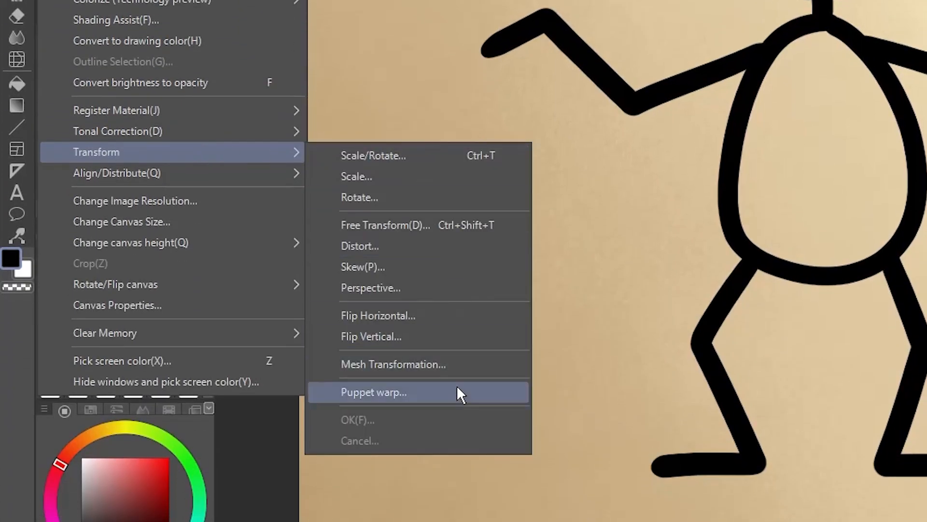
pyautogui.click(373, 391)
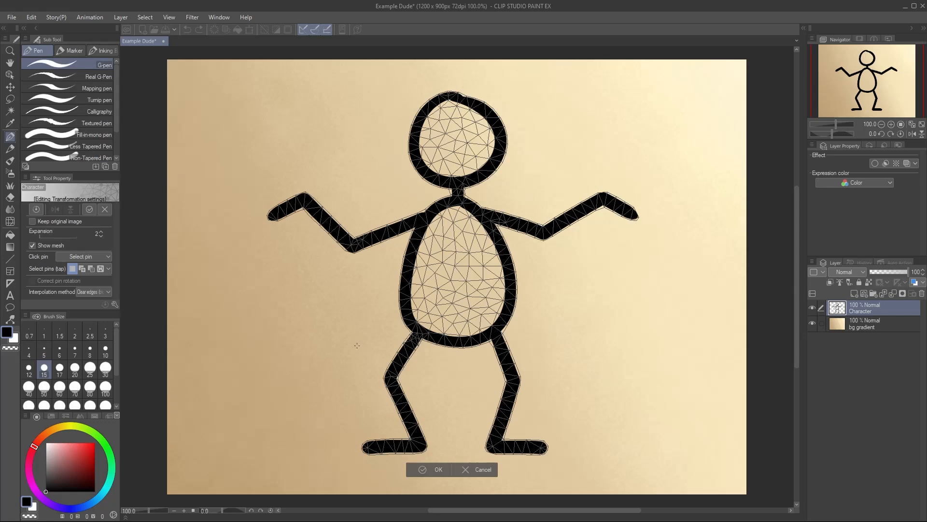
# - Pin the neck, right elbow and right hand, test-bend the right forearm and return it to its original pose
pyautogui.click(456, 200)
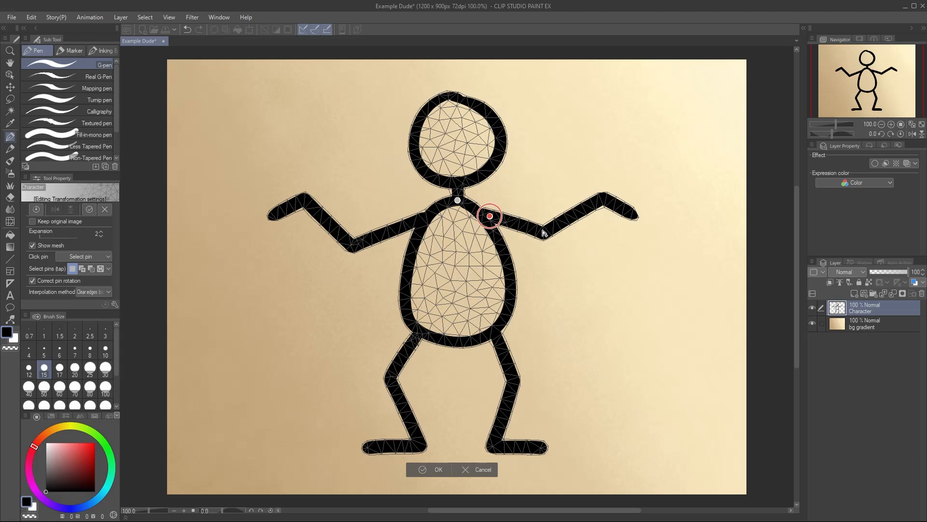
pyautogui.moveTo(488, 214); pyautogui.dragTo(542, 230)
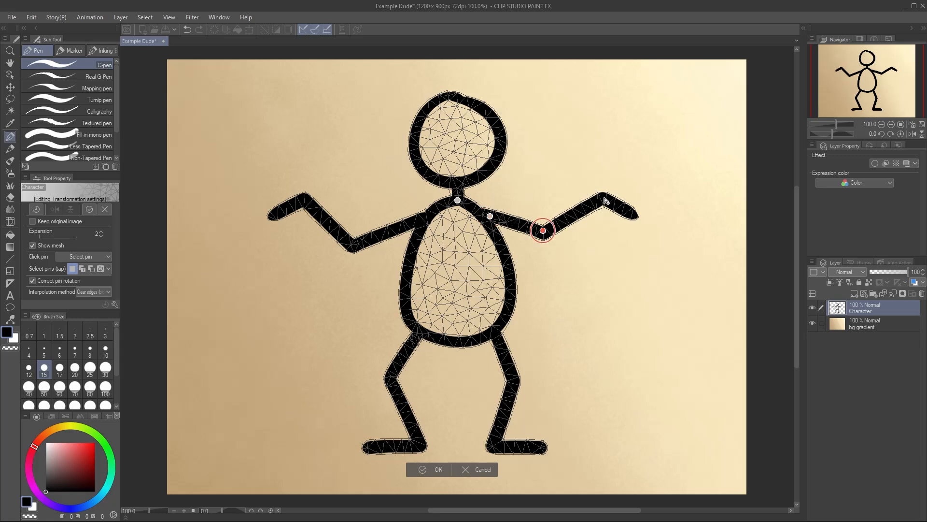
pyautogui.moveTo(542, 230); pyautogui.dragTo(605, 198)
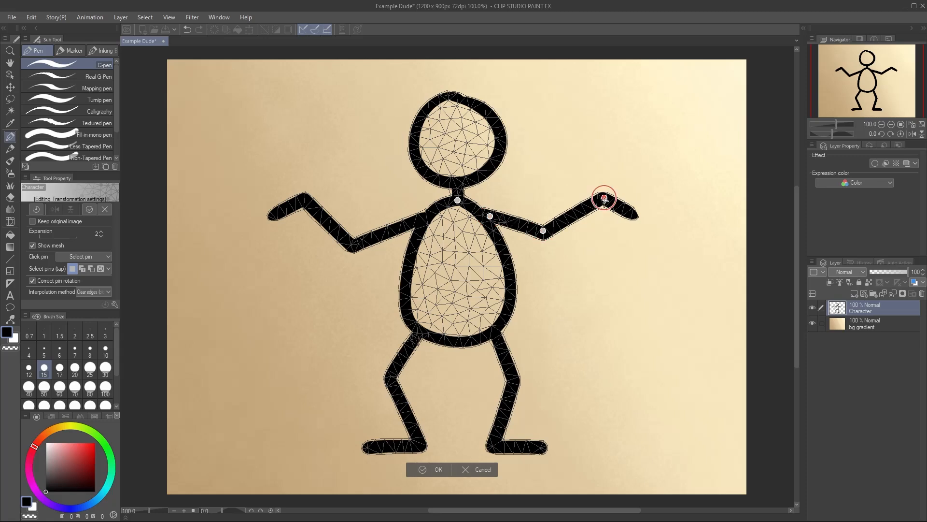
pyautogui.moveTo(602, 198); pyautogui.dragTo(631, 190)
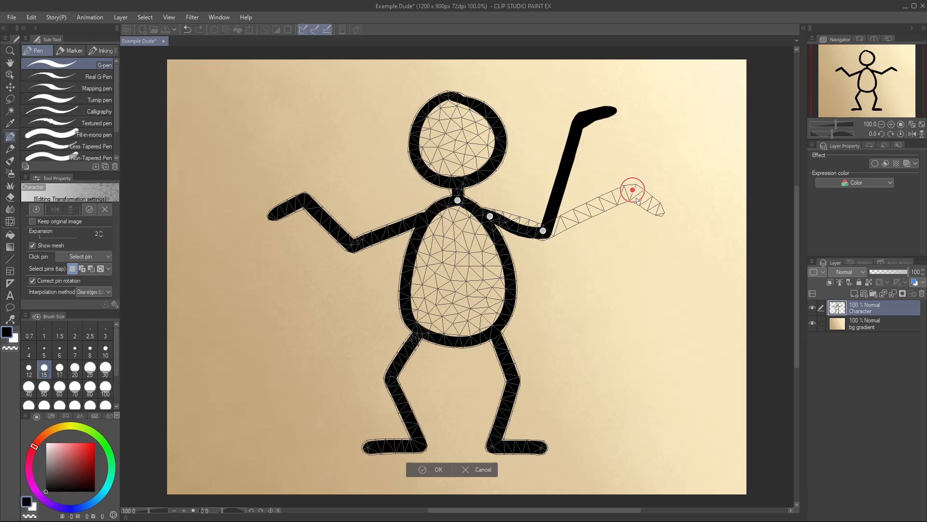
pyautogui.moveTo(632, 190); pyautogui.dragTo(695, 132)
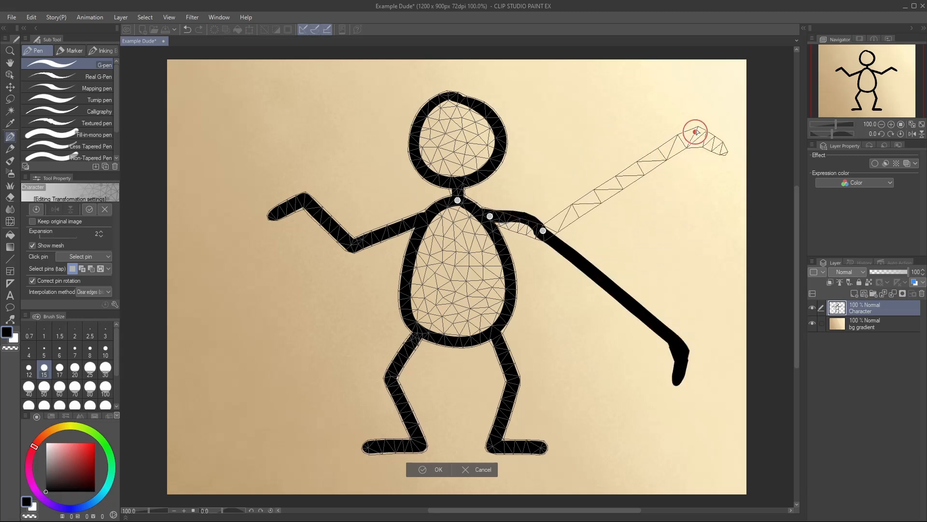
pyautogui.moveTo(694, 131); pyautogui.dragTo(569, 240)
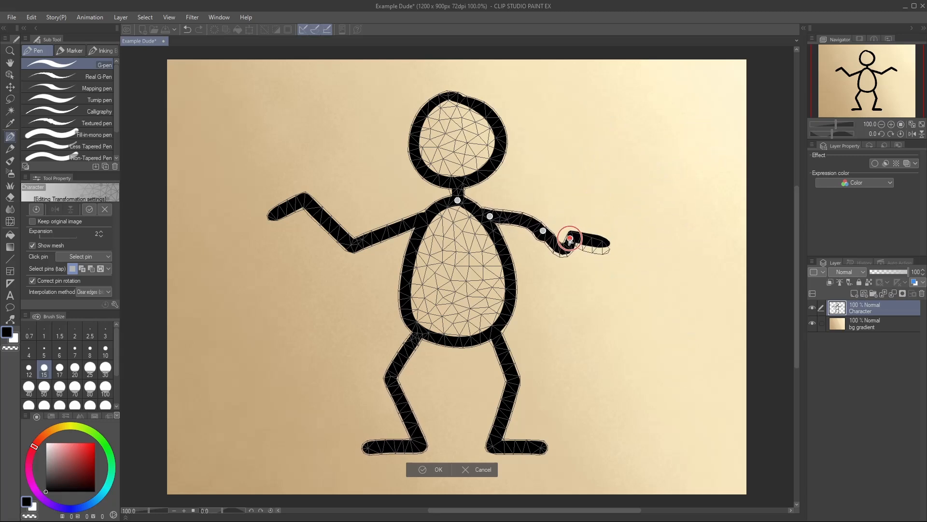
pyautogui.moveTo(569, 239); pyautogui.dragTo(604, 197)
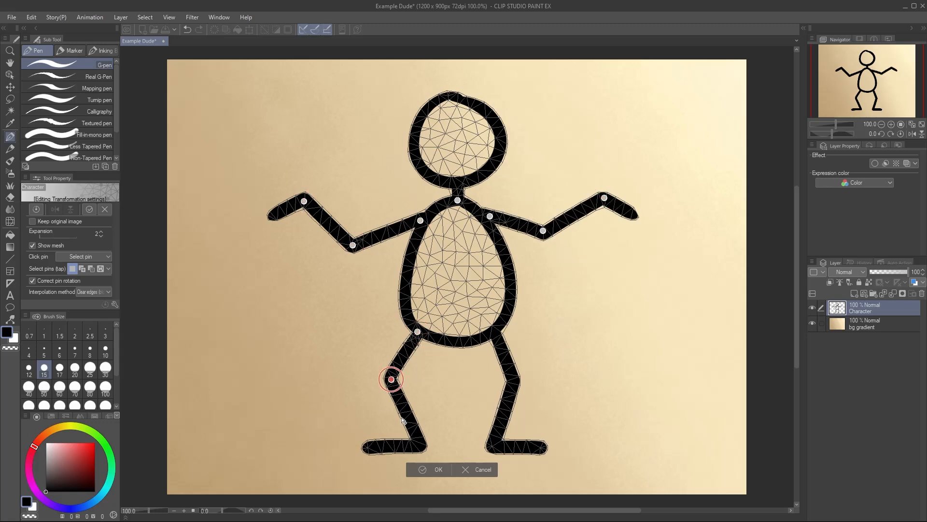
# - Pin the remaining joints — left knee, bottom of the head and neck area
pyautogui.moveTo(390, 379); pyautogui.dragTo(513, 381)
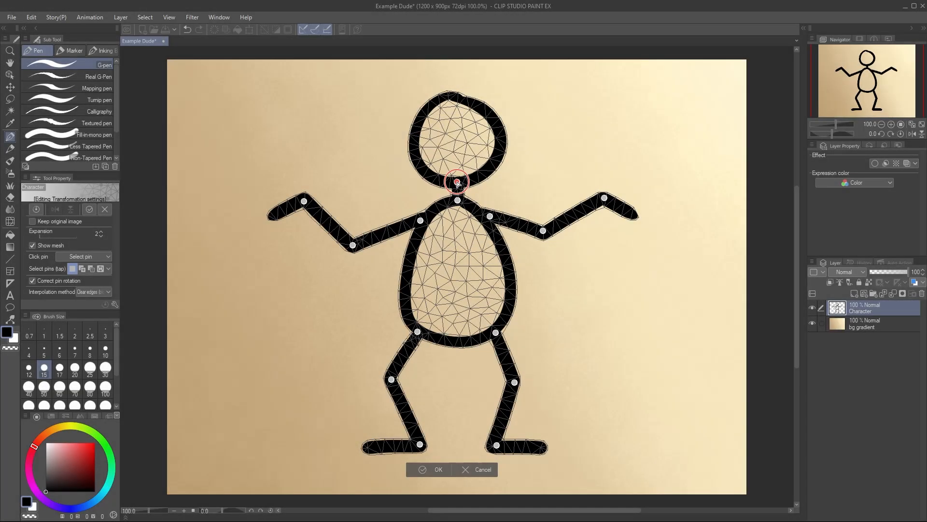
pyautogui.moveTo(455, 181); pyautogui.dragTo(494, 158)
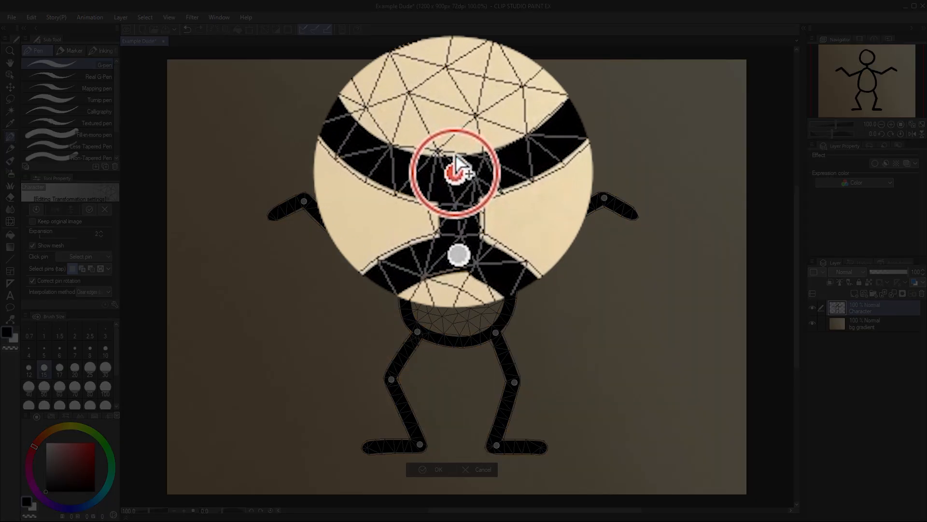
pyautogui.click(455, 173)
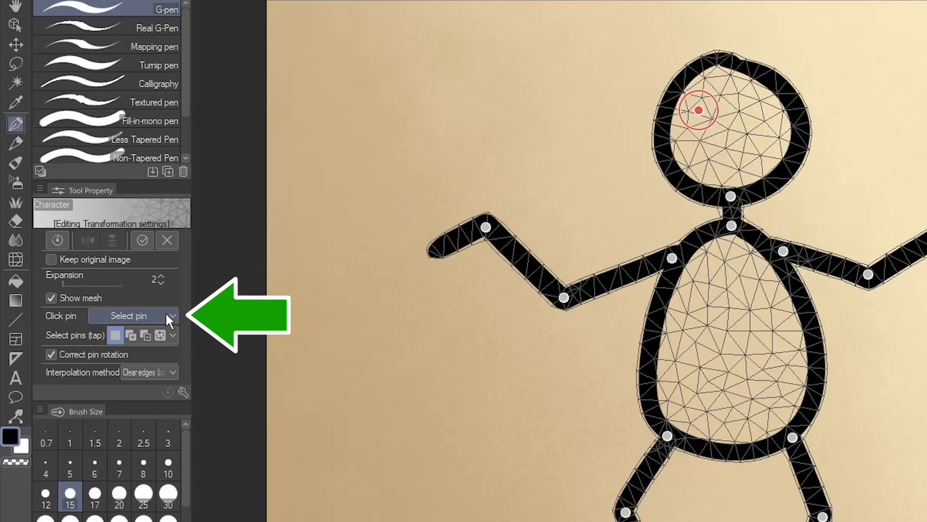
# - Switch Click pin to Delete pin, remove the stray head pin, then restore Select pin
pyautogui.click(171, 315)
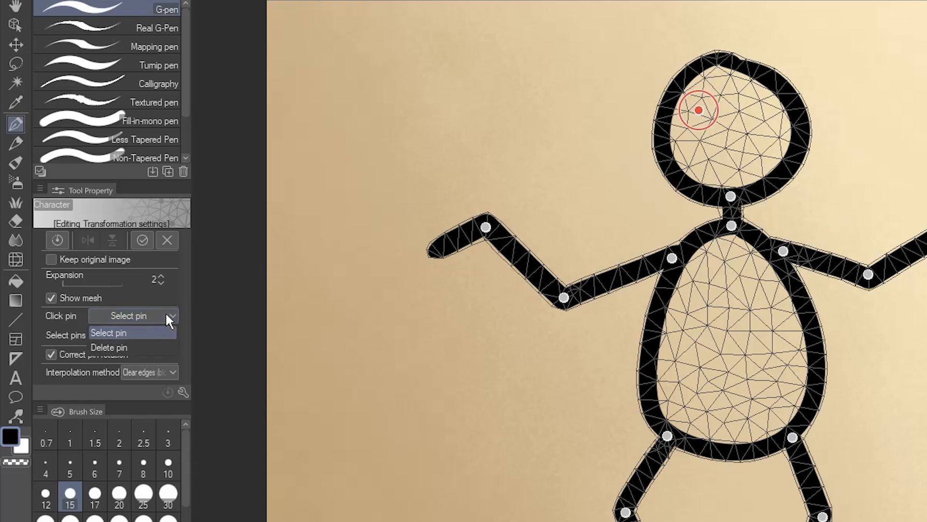
pyautogui.click(109, 347)
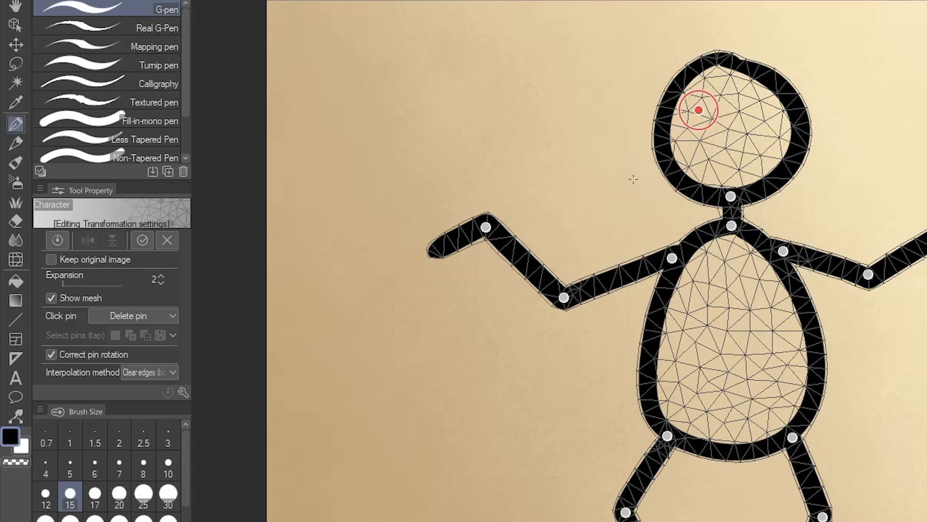
pyautogui.click(701, 110)
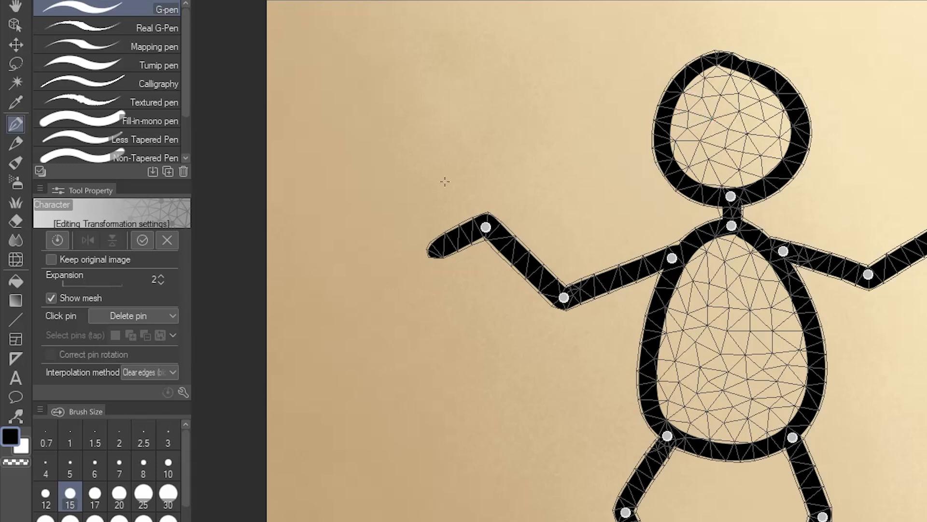
pyautogui.click(133, 315)
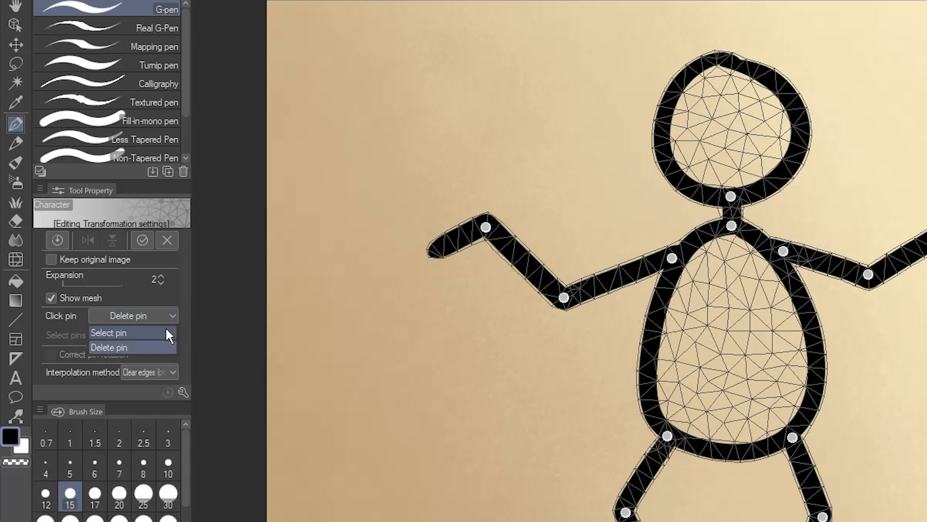
pyautogui.click(108, 332)
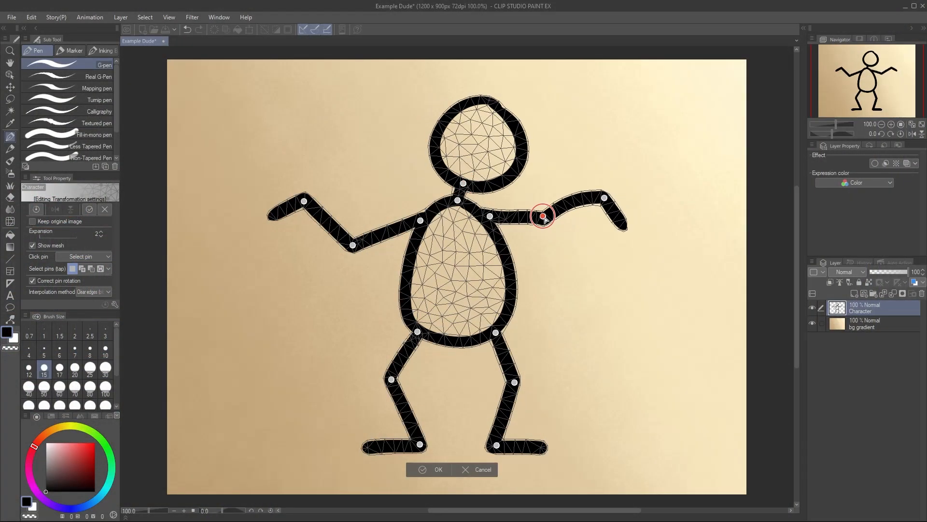
# - Raise the right hand above the shoulder and bend the right knee into a running stride, then apply
pyautogui.moveTo(541, 216); pyautogui.dragTo(543, 203)
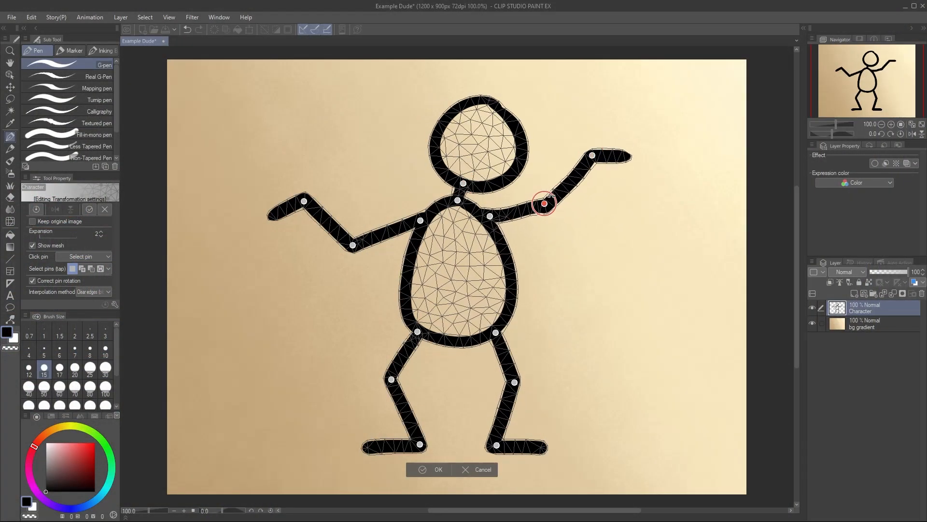
pyautogui.moveTo(543, 203); pyautogui.dragTo(354, 440)
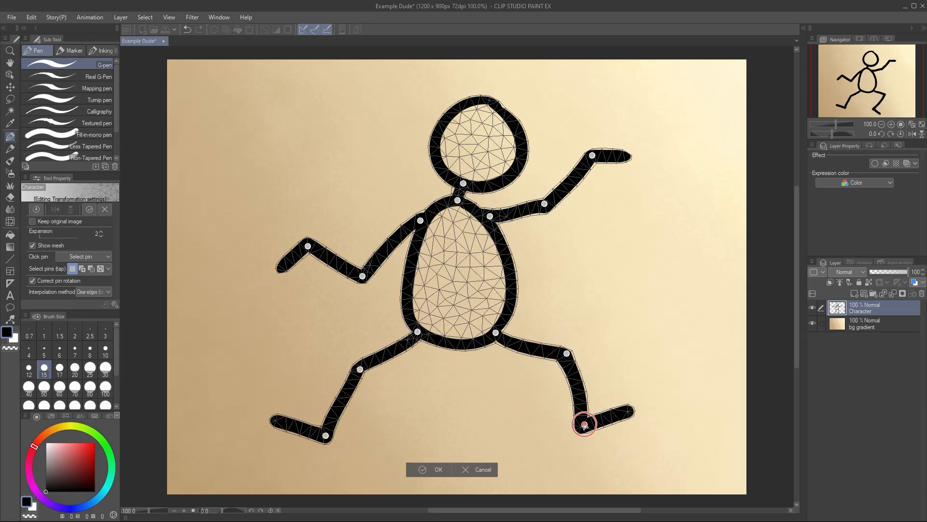
pyautogui.moveTo(584, 425); pyautogui.dragTo(566, 354)
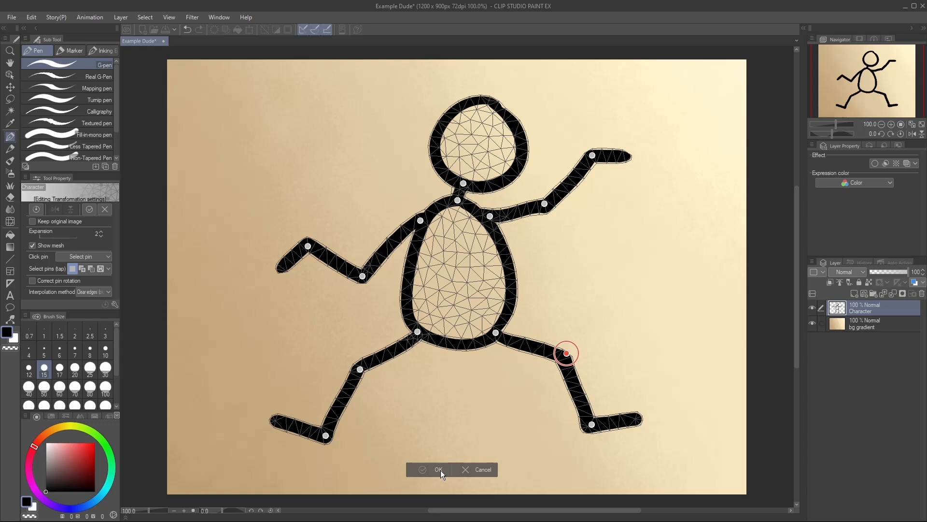
pyautogui.click(439, 470)
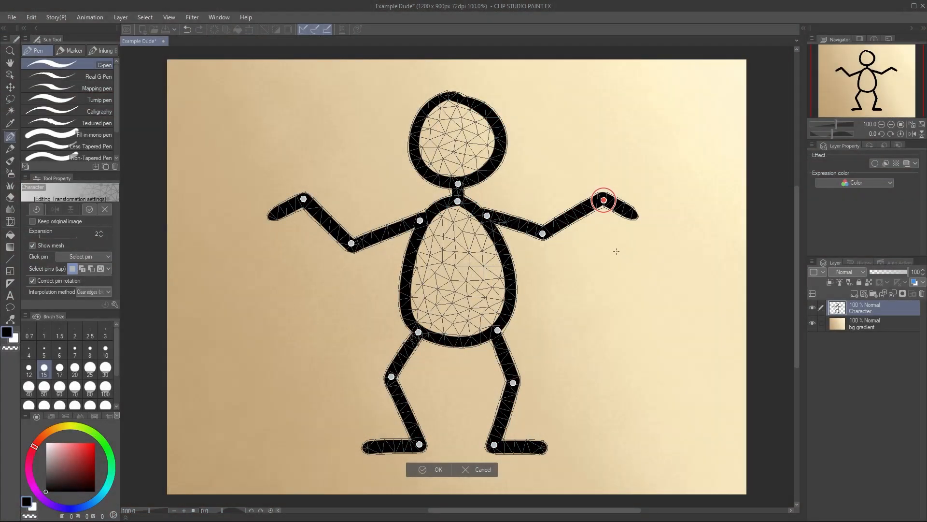
pyautogui.moveTo(604, 215)
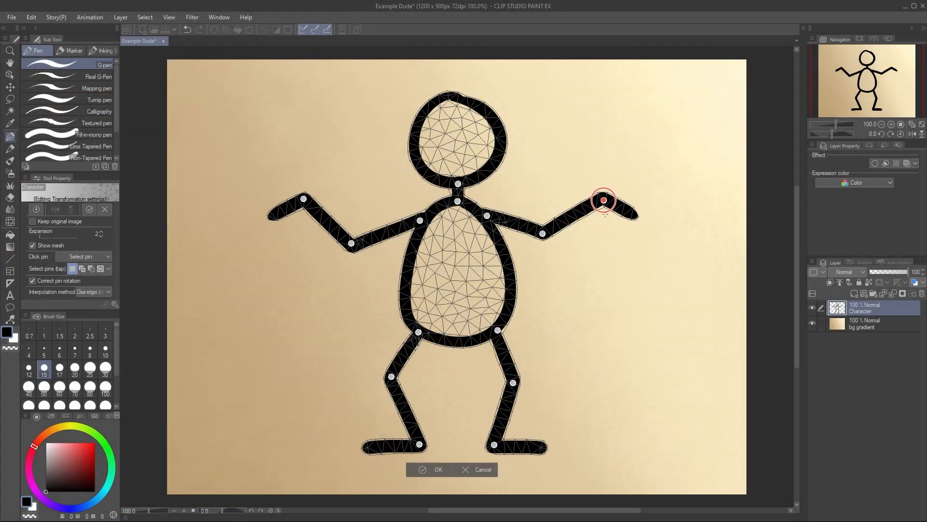
# - Bring the right hand to the face and apply, then start a new warp pulling the head leftward
pyautogui.moveTo(603, 201); pyautogui.dragTo(544, 196)
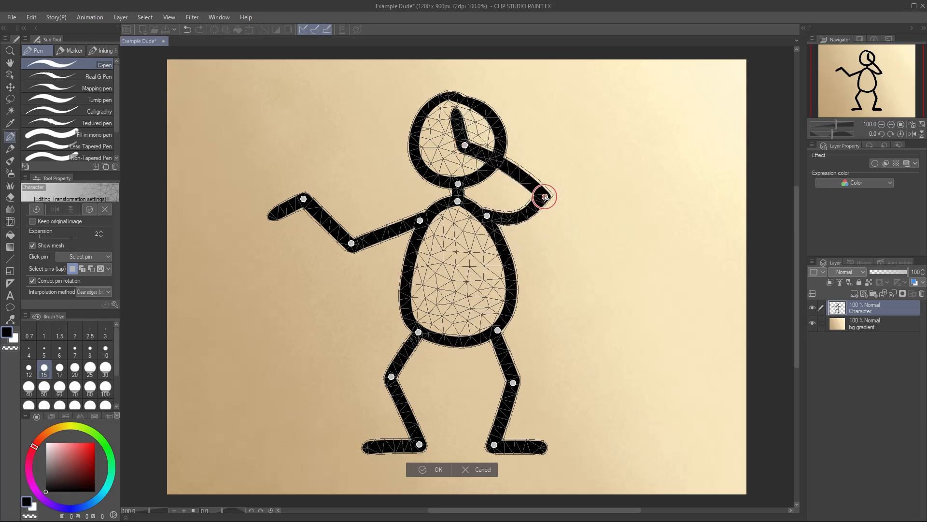
pyautogui.click(438, 469)
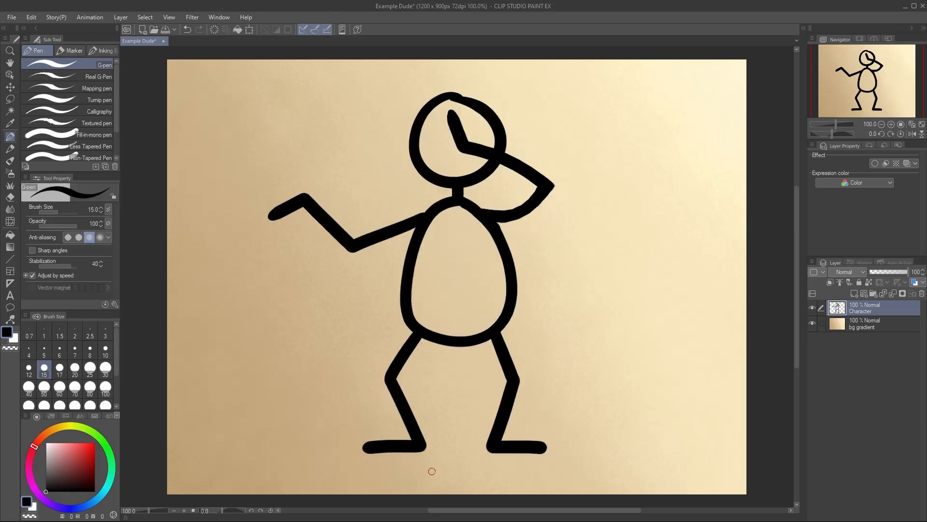
pyautogui.moveTo(433, 475)
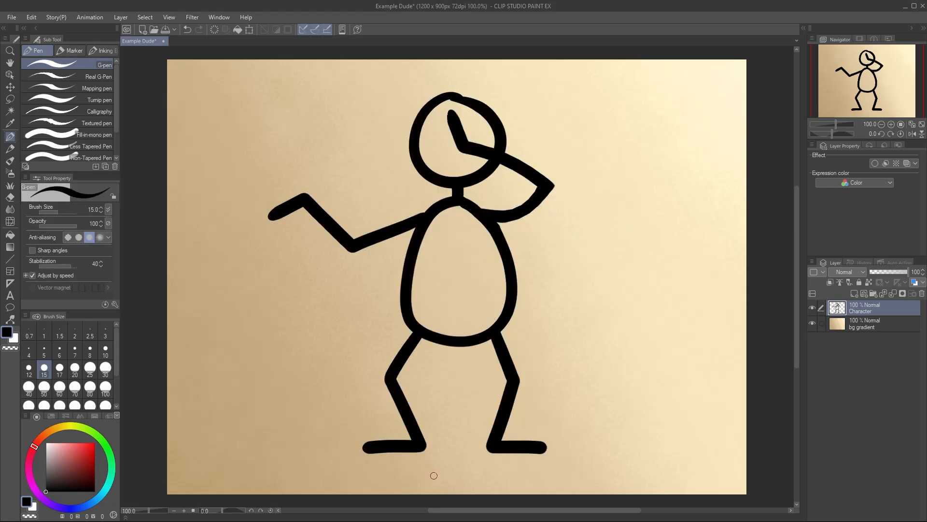
pyautogui.click(30, 17)
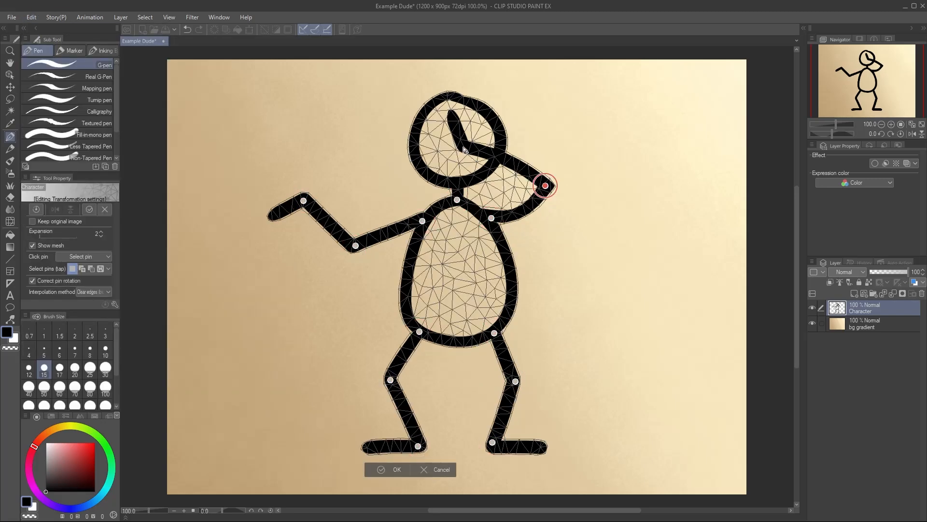
pyautogui.moveTo(543, 185); pyautogui.dragTo(501, 132)
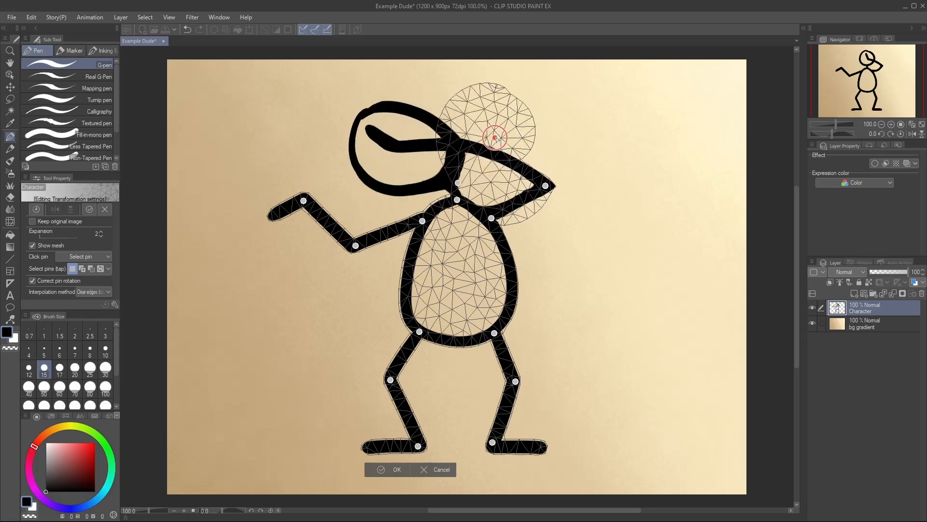
pyautogui.click(396, 469)
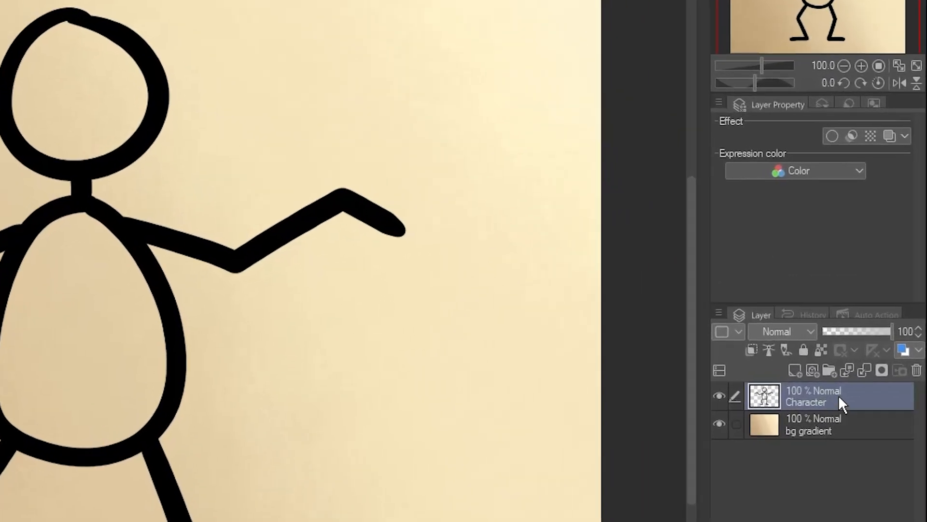
# - Duplicate the Character layer, enable Keep original image, pull the head and apply the warp
pyautogui.rightClick(828, 396)
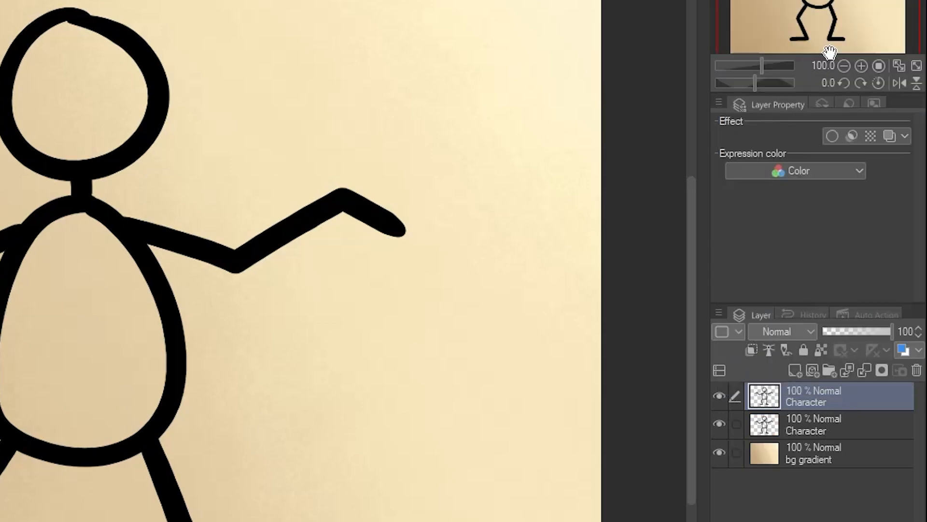
pyautogui.click(720, 423)
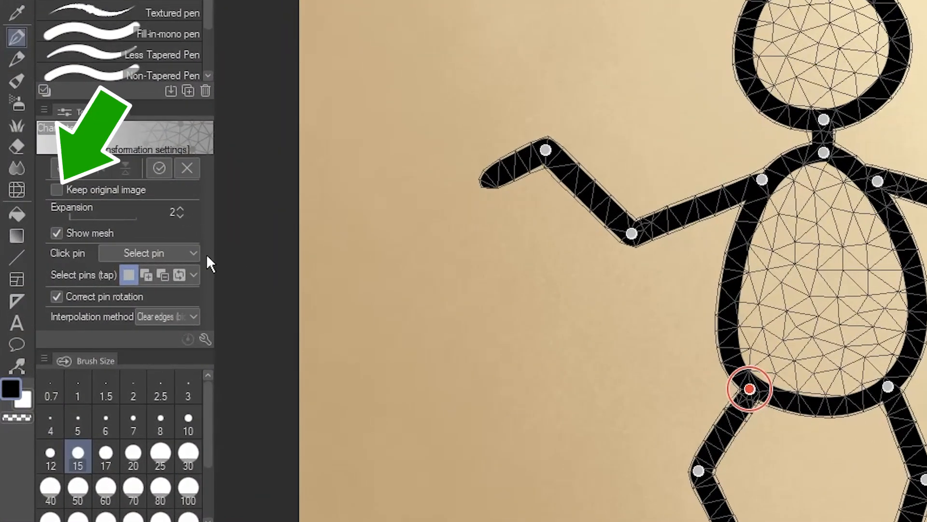
pyautogui.click(56, 189)
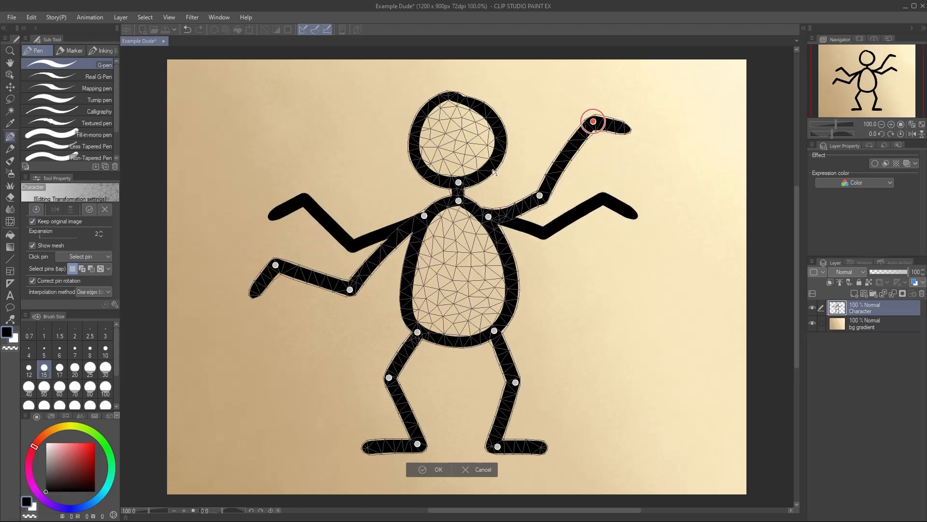
pyautogui.moveTo(592, 121); pyautogui.dragTo(617, 427)
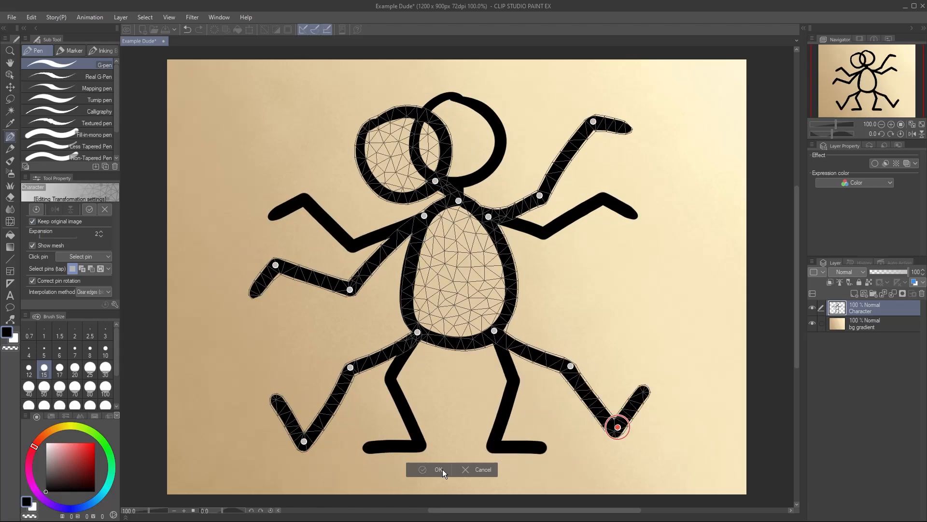
pyautogui.click(438, 469)
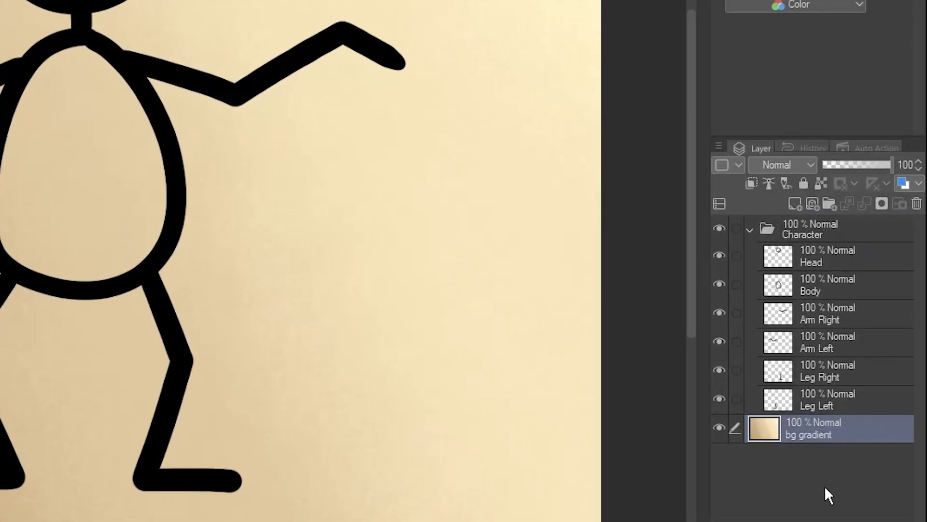
# - Select the Character folder, puppet warp it raising the arm toward the head, and apply
pyautogui.click(828, 255)
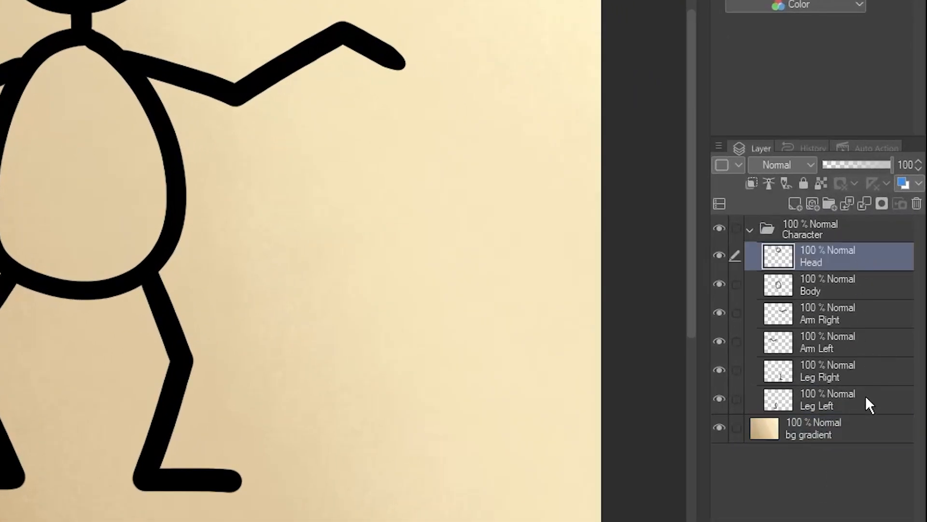
pyautogui.click(810, 229)
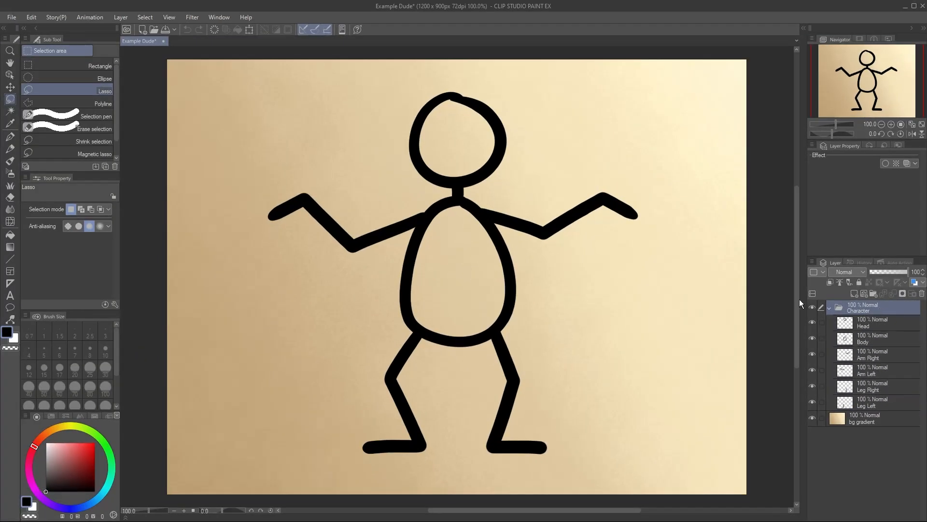
pyautogui.click(31, 17)
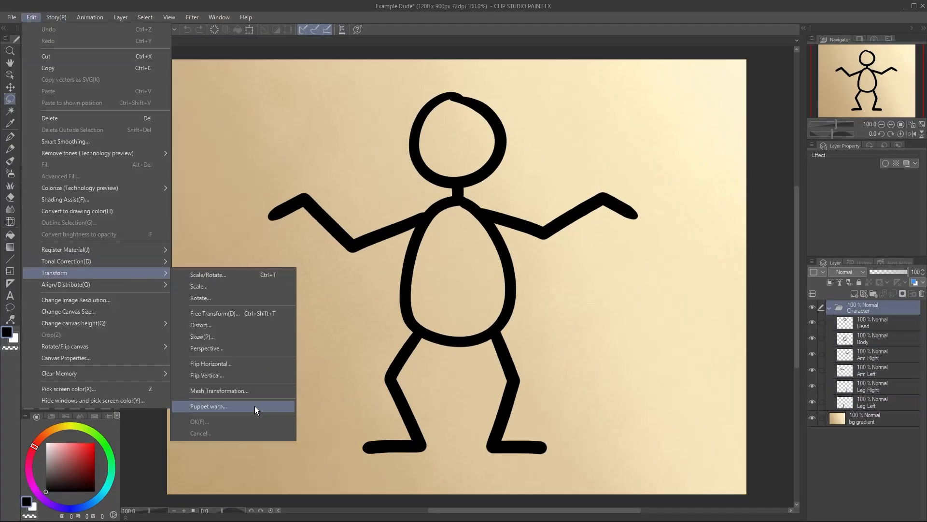
pyautogui.click(208, 405)
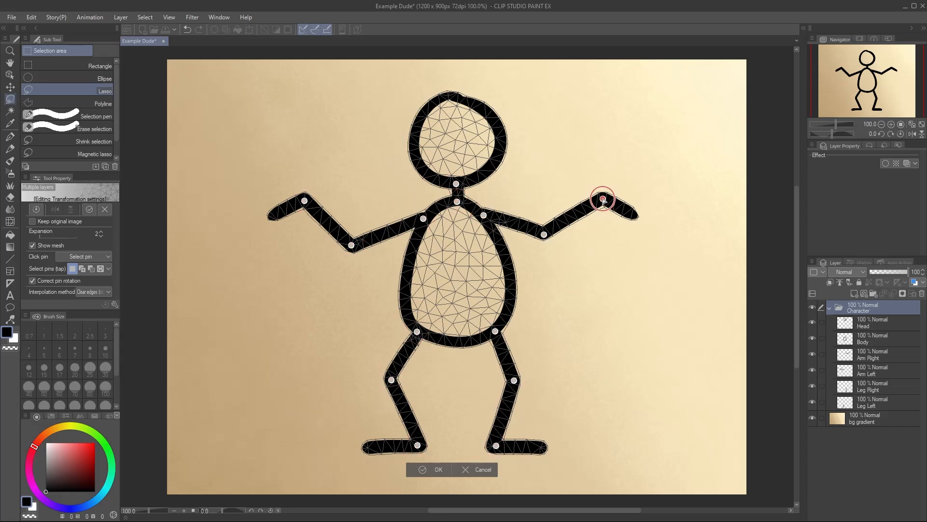
pyautogui.moveTo(601, 198); pyautogui.dragTo(457, 147)
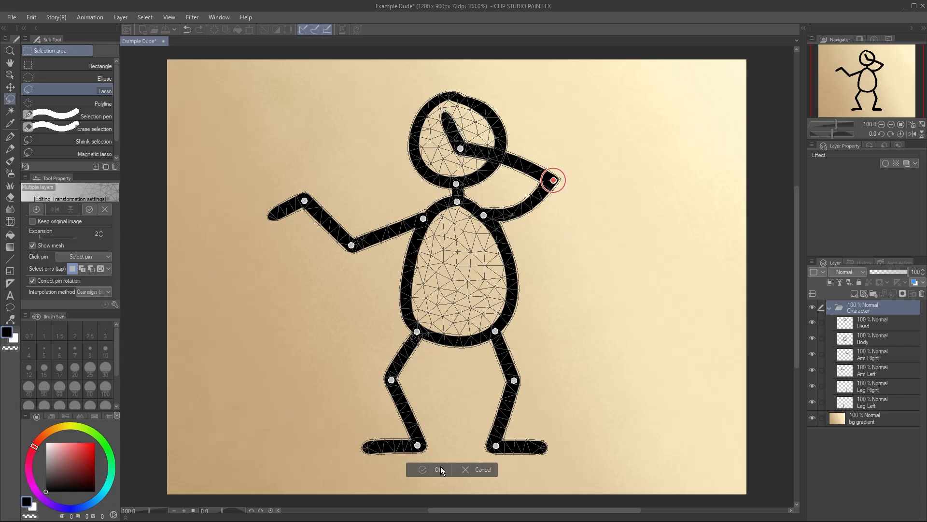
pyautogui.click(430, 470)
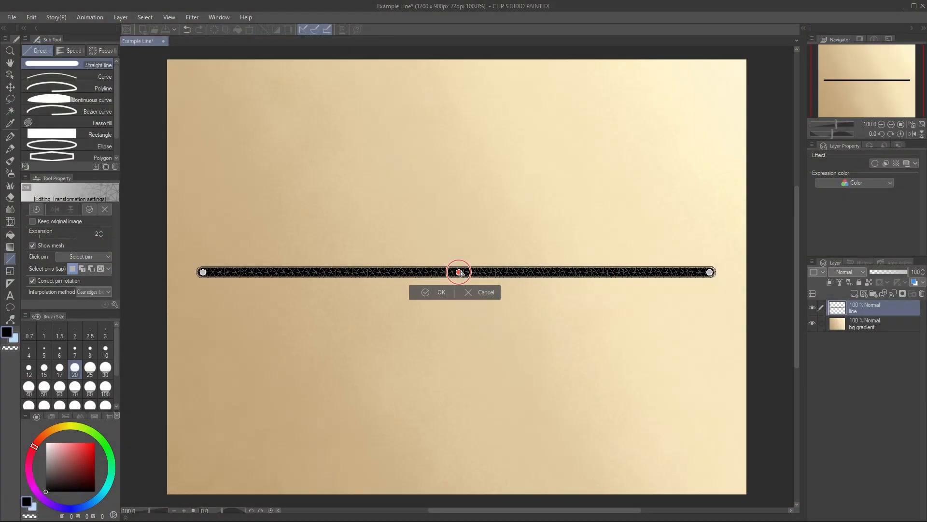
# - Pull the line's middle down and right end up, raise Expansion to 81, and apply the curve
pyautogui.moveTo(458, 272); pyautogui.dragTo(449, 363)
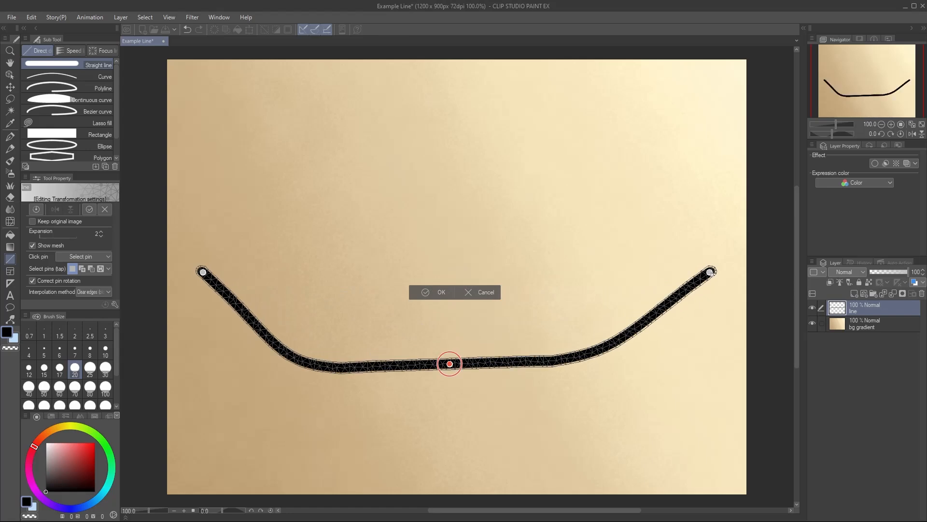
pyautogui.moveTo(712, 272); pyautogui.dragTo(679, 187)
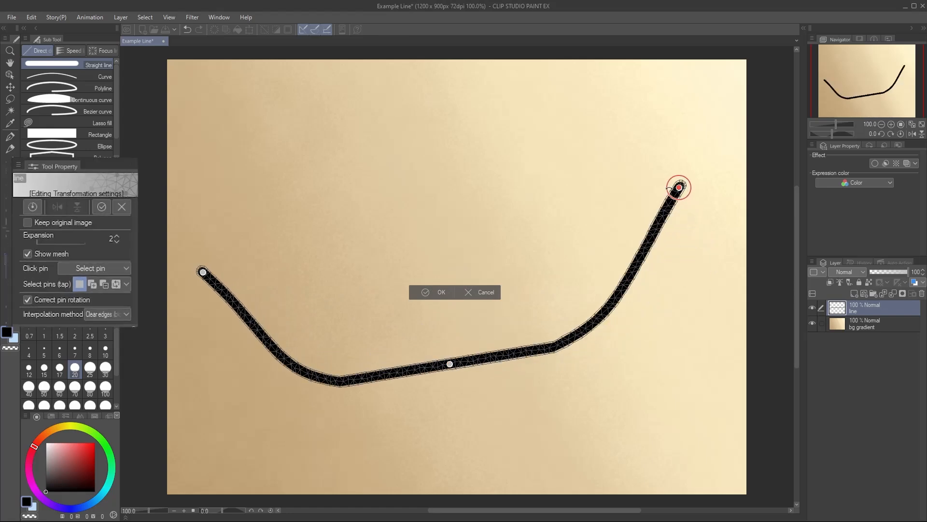
pyautogui.moveTo(35, 253); pyautogui.dragTo(103, 253)
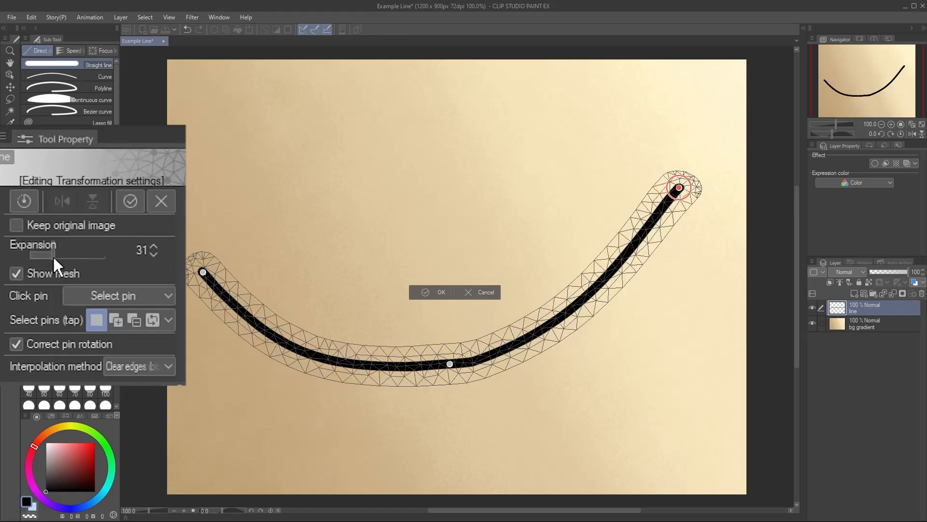
pyautogui.moveTo(50, 254); pyautogui.dragTo(77, 254)
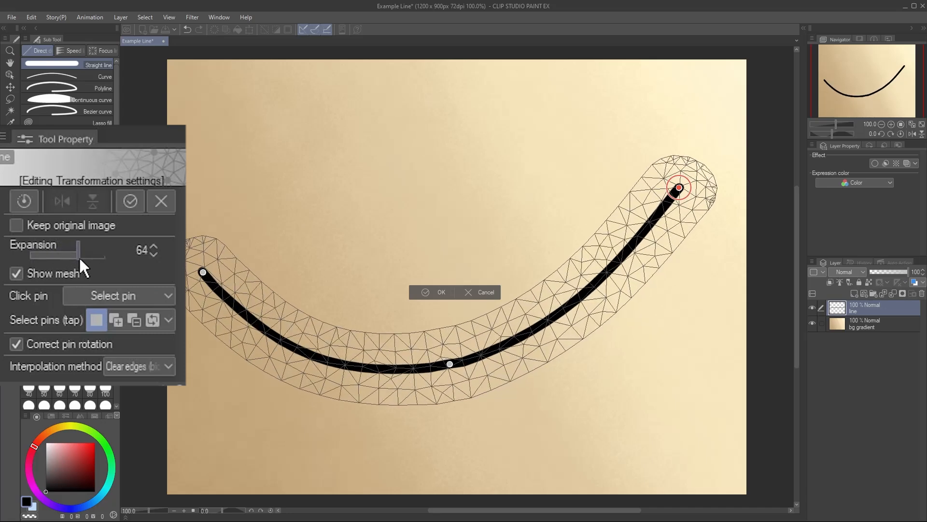
pyautogui.moveTo(78, 259); pyautogui.dragTo(90, 258)
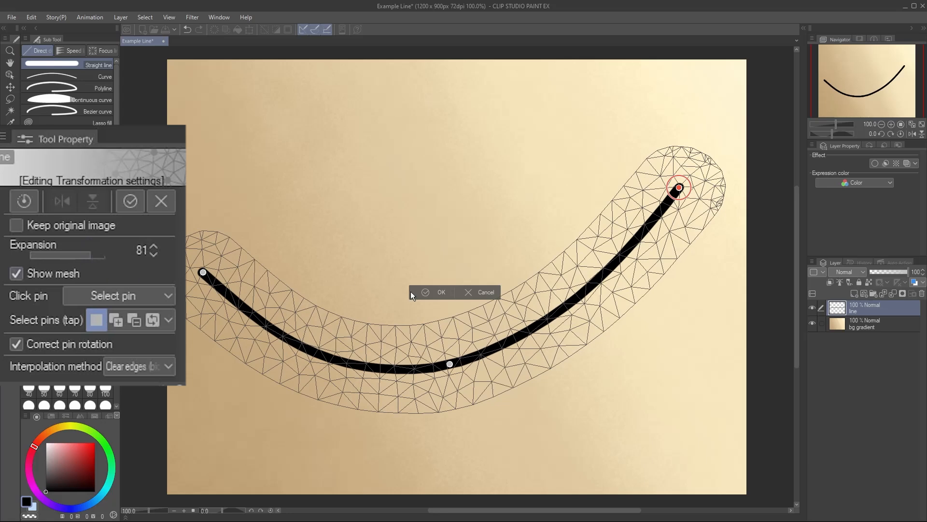
pyautogui.click(440, 292)
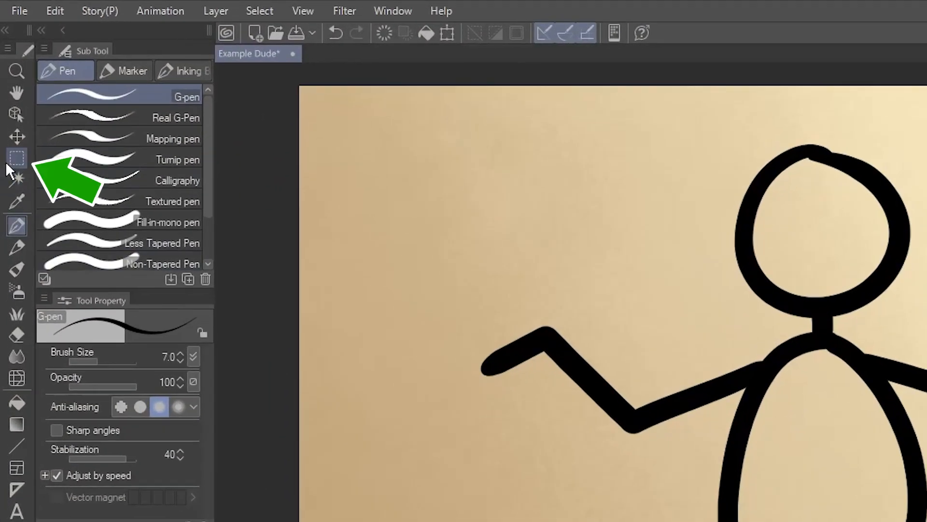
# - Lasso-select the figure's arm and start a puppet warp on just that selection
pyautogui.click(17, 157)
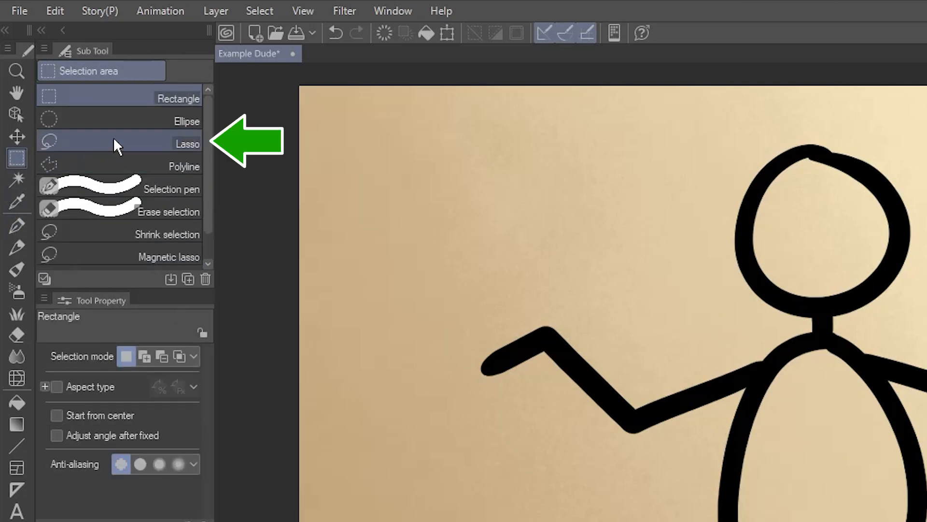
pyautogui.click(118, 143)
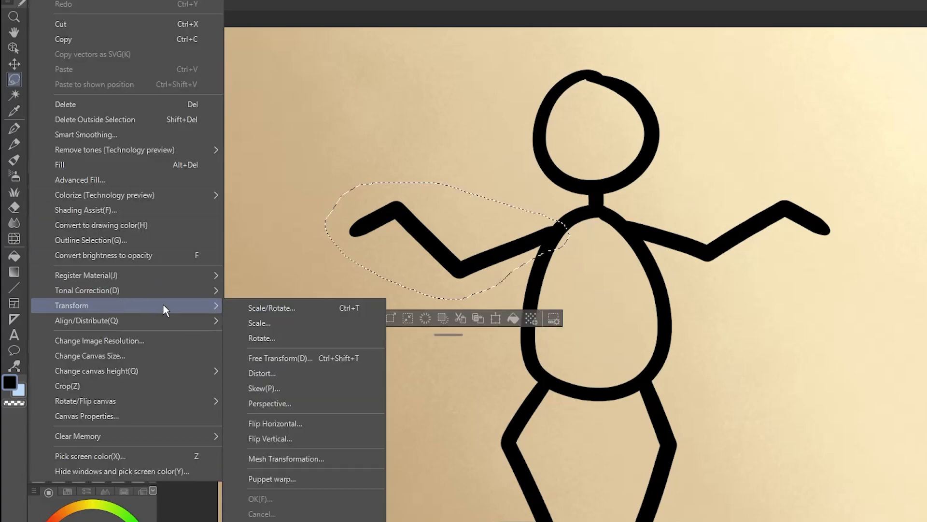
pyautogui.click(286, 458)
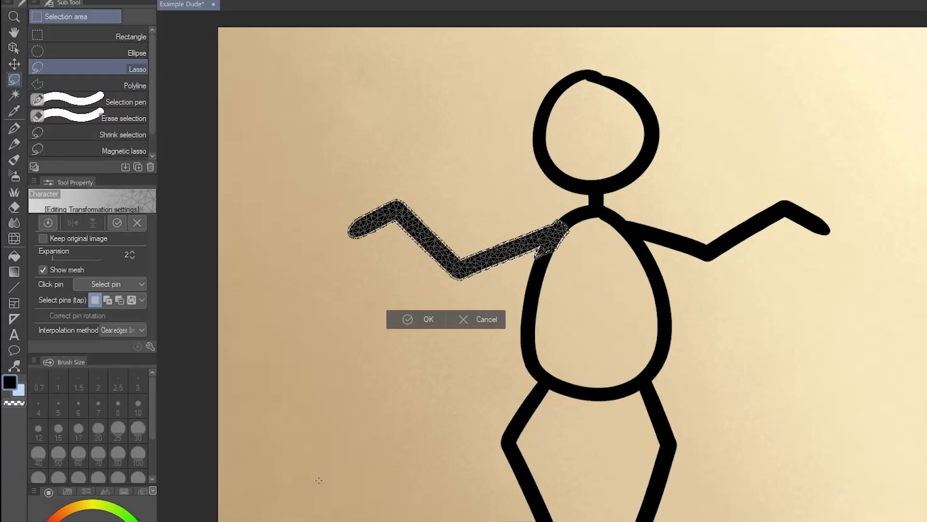
# - Pin the shoulder, elbow and hand, then swing the forearm upright and drop the elbow lower
pyautogui.click(554, 232)
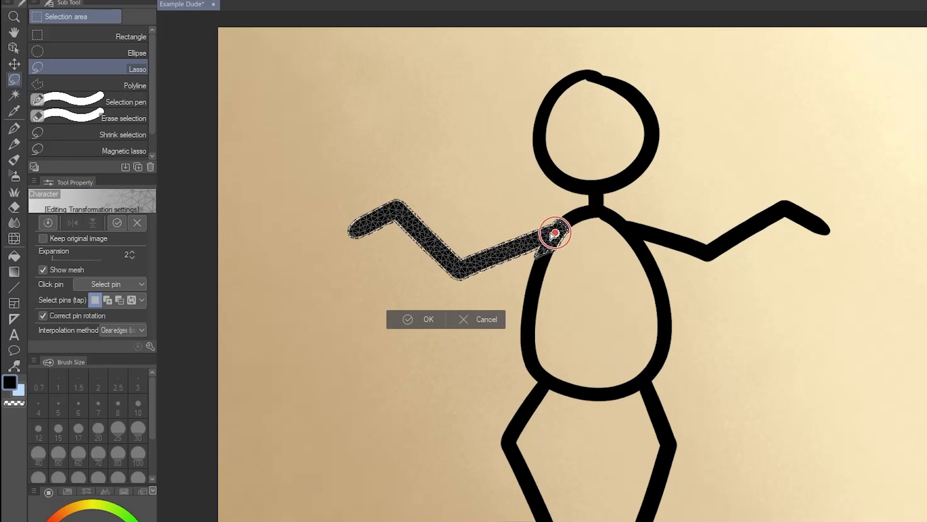
pyautogui.moveTo(556, 231); pyautogui.dragTo(395, 212)
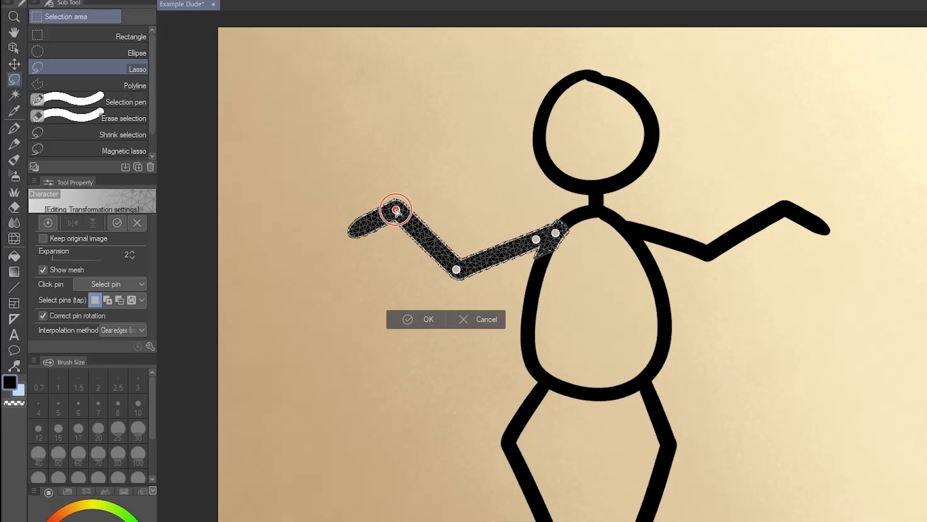
pyautogui.moveTo(396, 212); pyautogui.dragTo(382, 278)
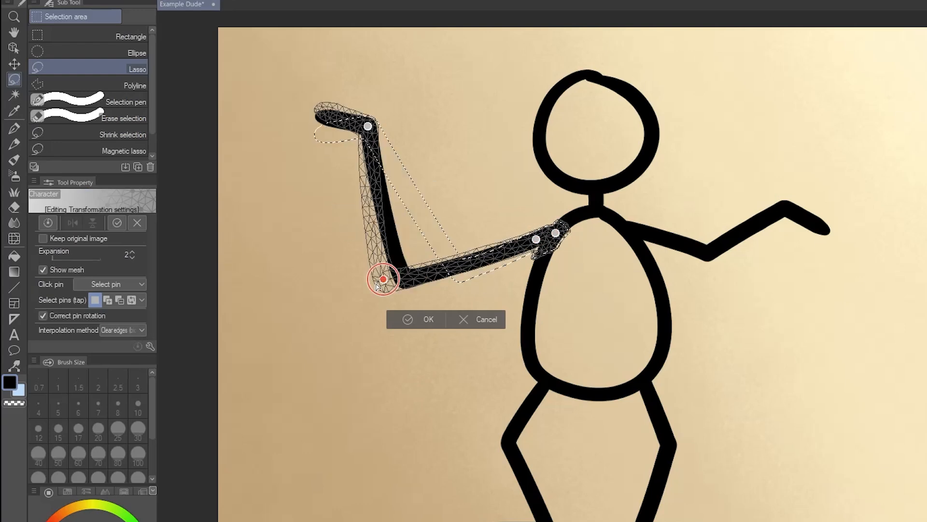
pyautogui.moveTo(383, 279); pyautogui.dragTo(327, 323)
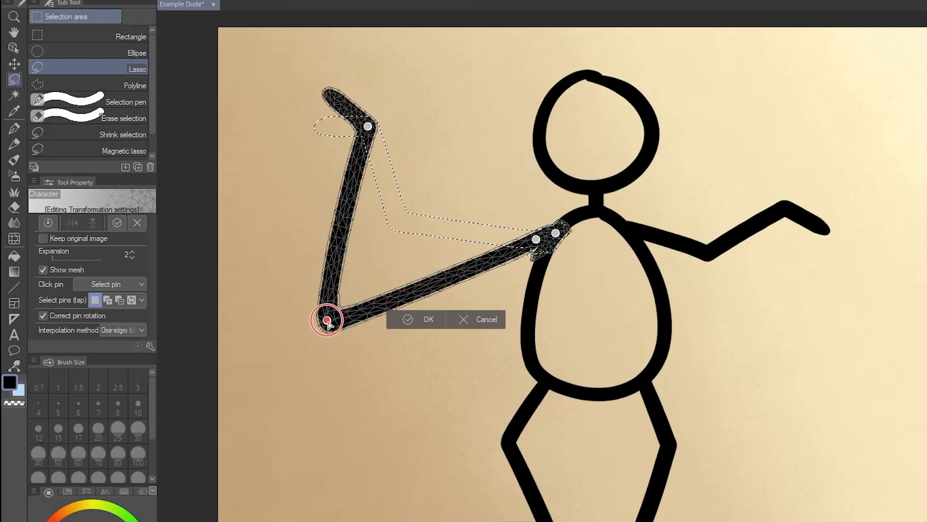
pyautogui.moveTo(328, 320); pyautogui.dragTo(428, 159)
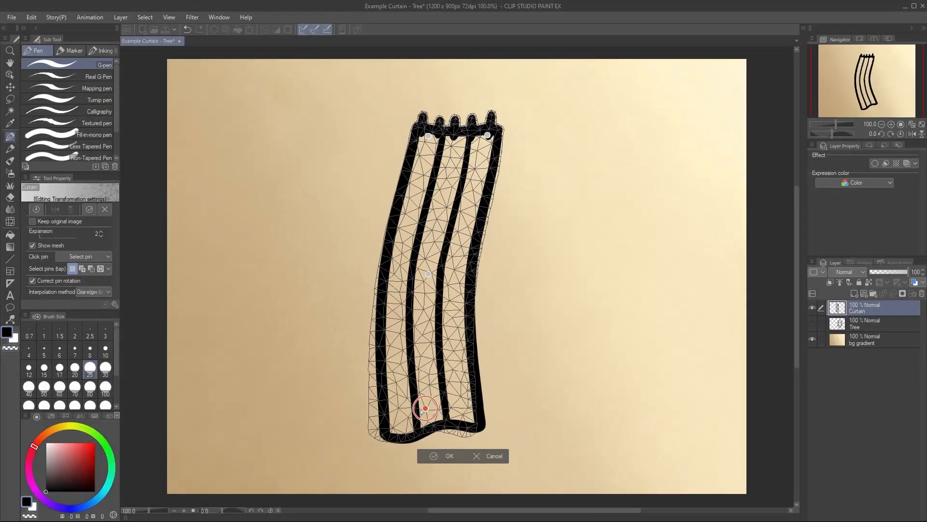
# - Apply the sideways curtain warp, then apply the tree warp with its top tilted left
pyautogui.click(450, 455)
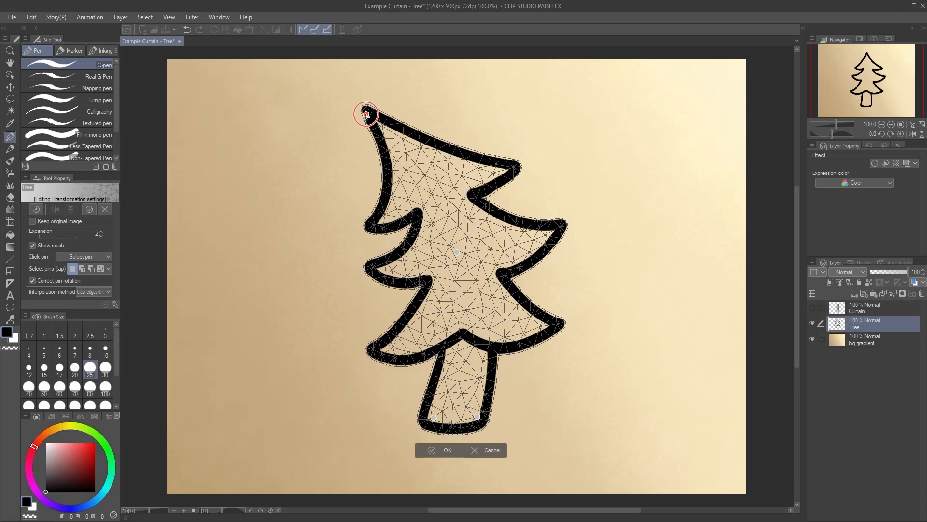
pyautogui.click(443, 450)
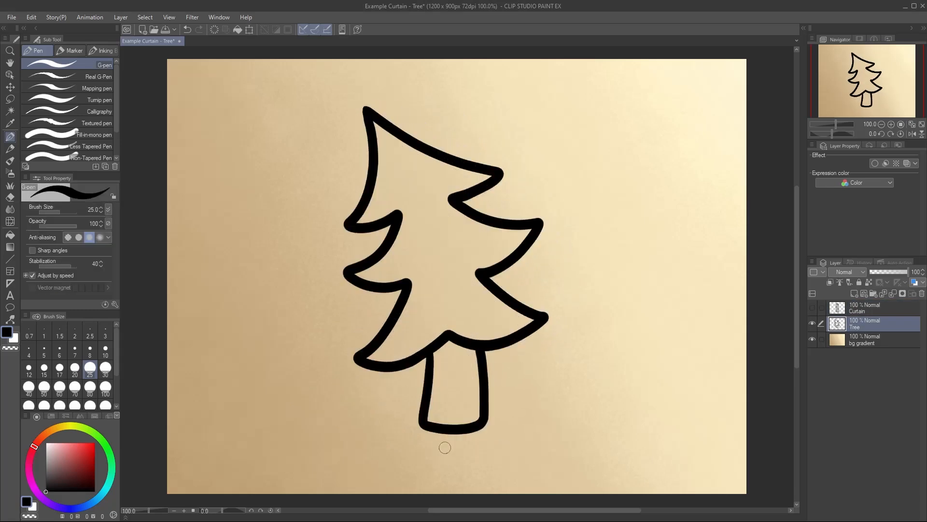